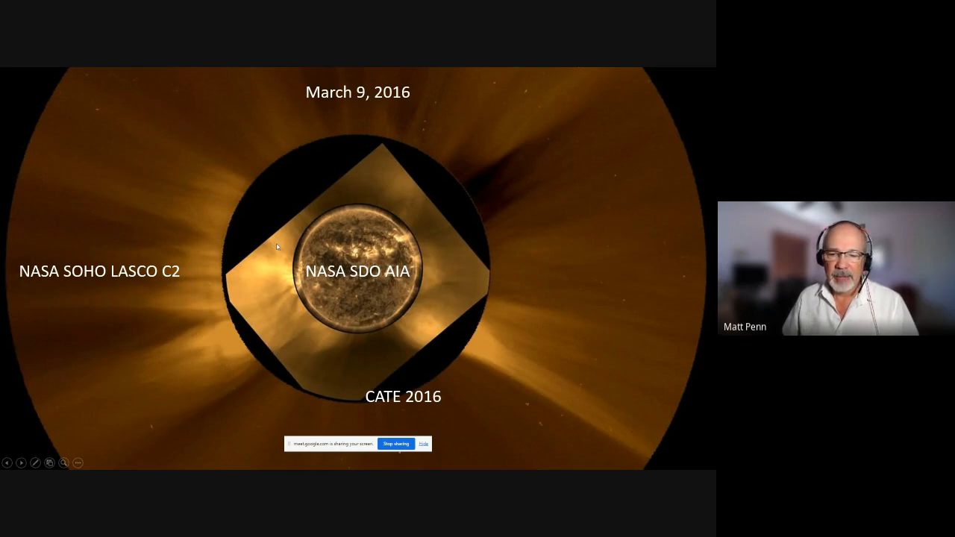
{"action": "mouse_move", "coordinate": [371, 364]}
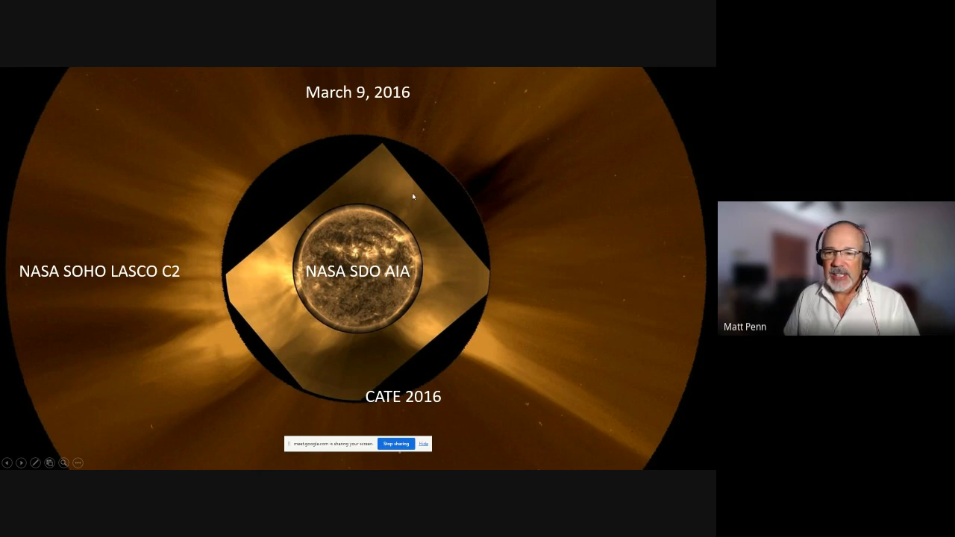
{"action": "mouse_move", "coordinate": [439, 317]}
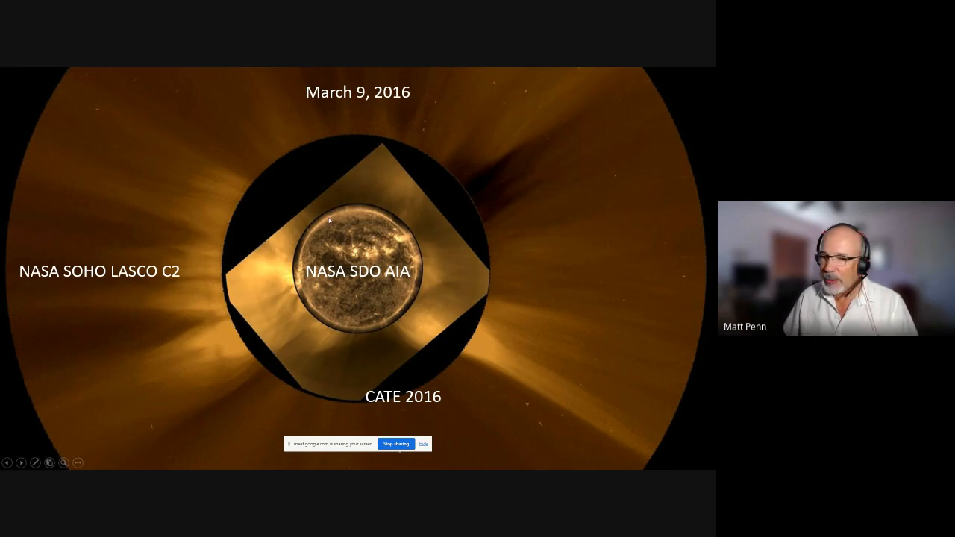
{"action": "mouse_move", "coordinate": [338, 212]}
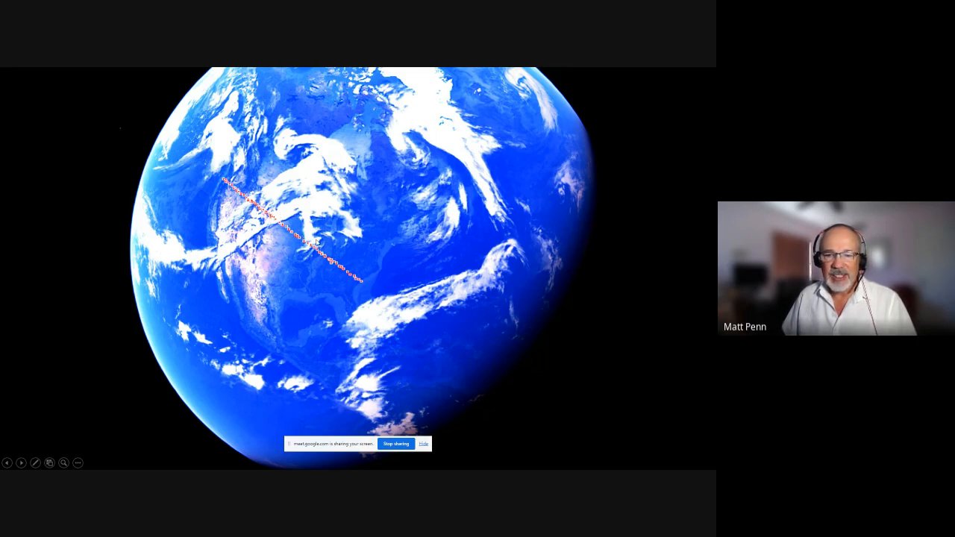
{"action": "mouse_move", "coordinate": [366, 290]}
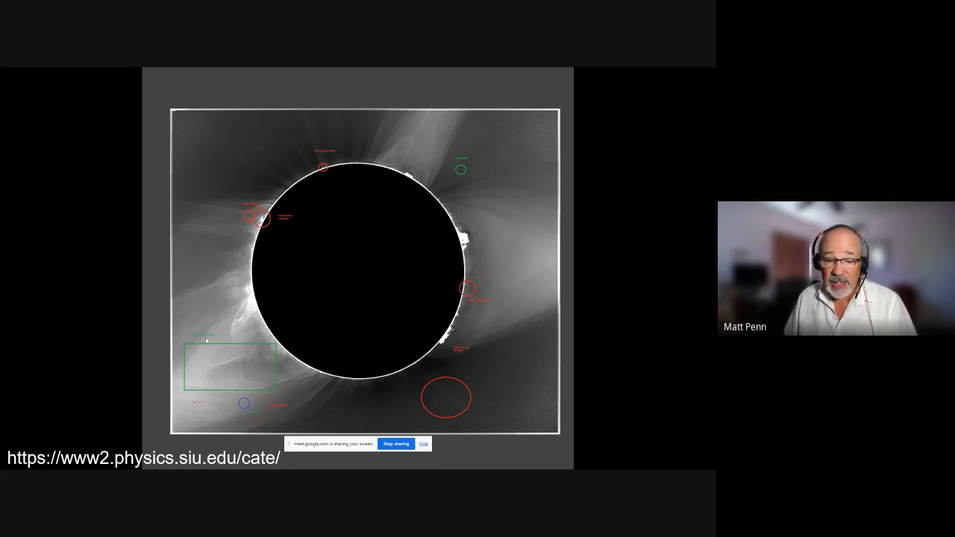
{"action": "mouse_move", "coordinate": [222, 410]}
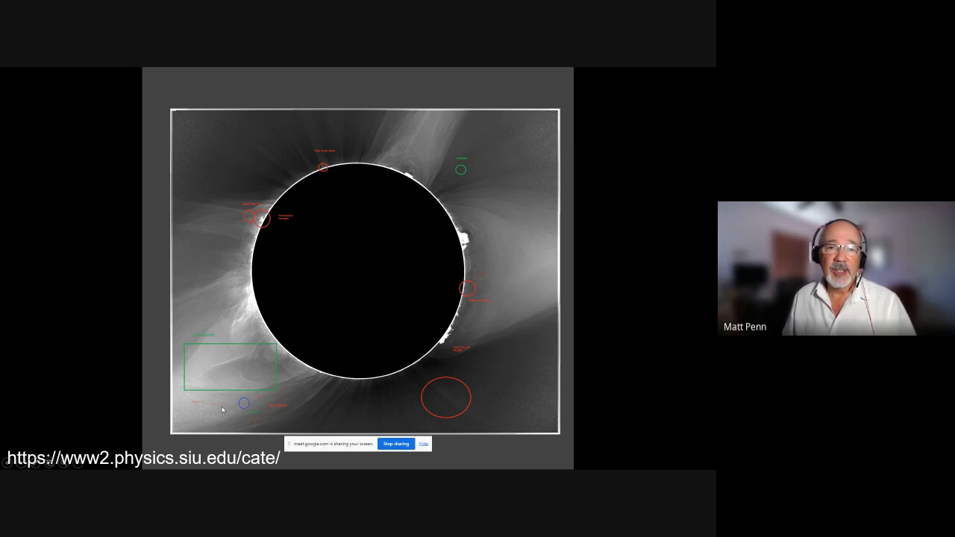
{"action": "mouse_move", "coordinate": [236, 394]}
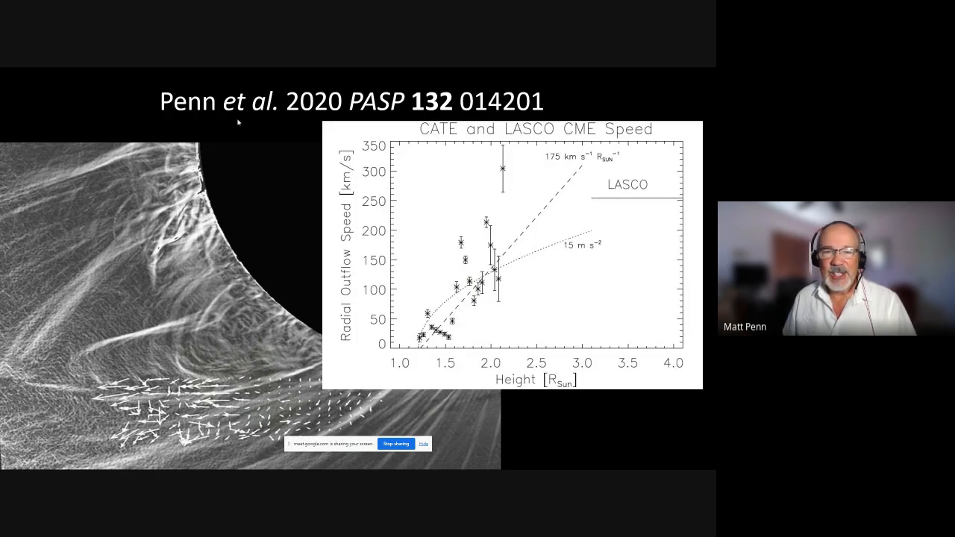
{"action": "mouse_move", "coordinate": [206, 116]}
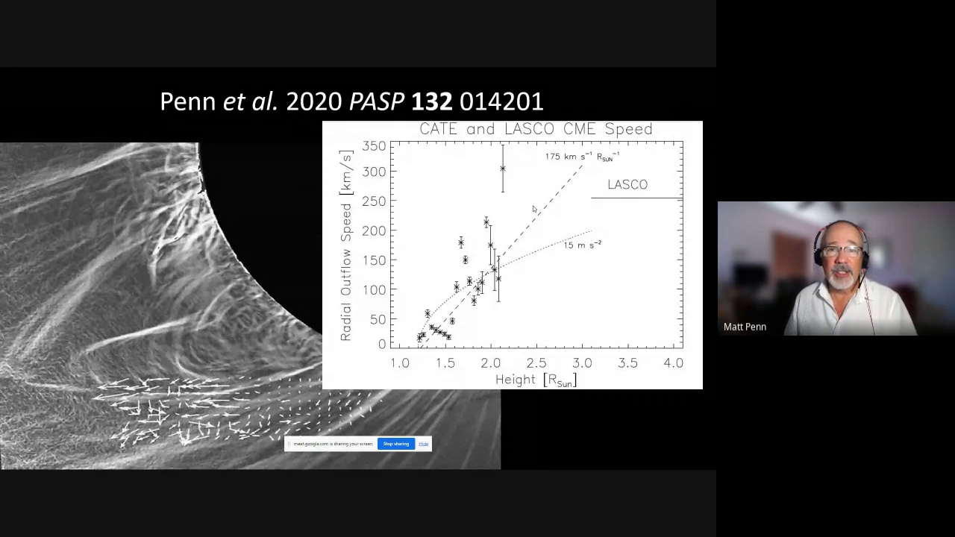
{"action": "mouse_move", "coordinate": [520, 284]}
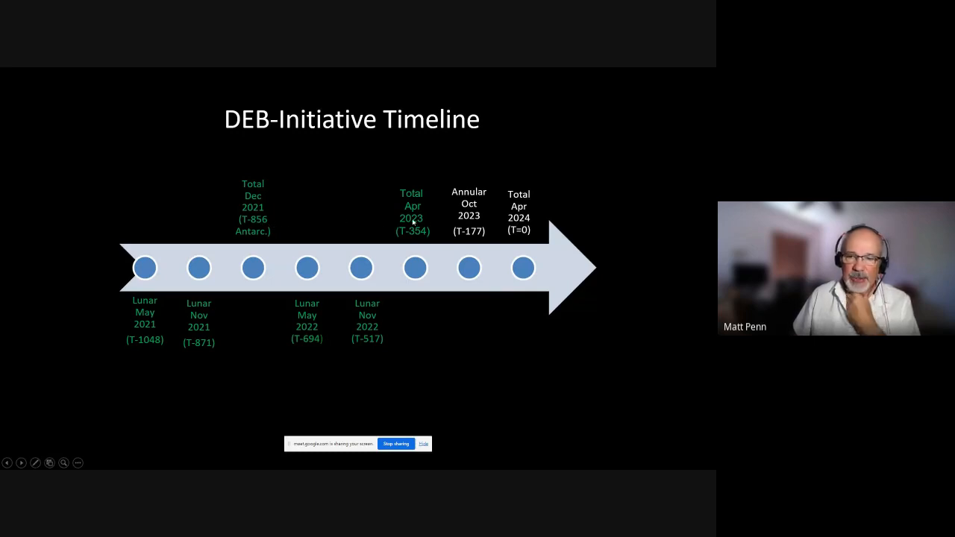
{"action": "mouse_move", "coordinate": [424, 207]}
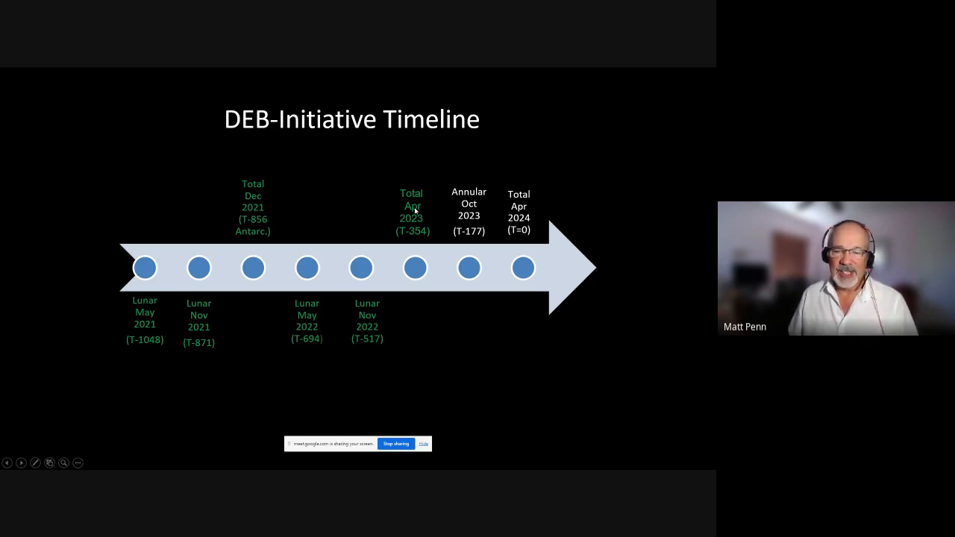
{"action": "mouse_move", "coordinate": [172, 317]}
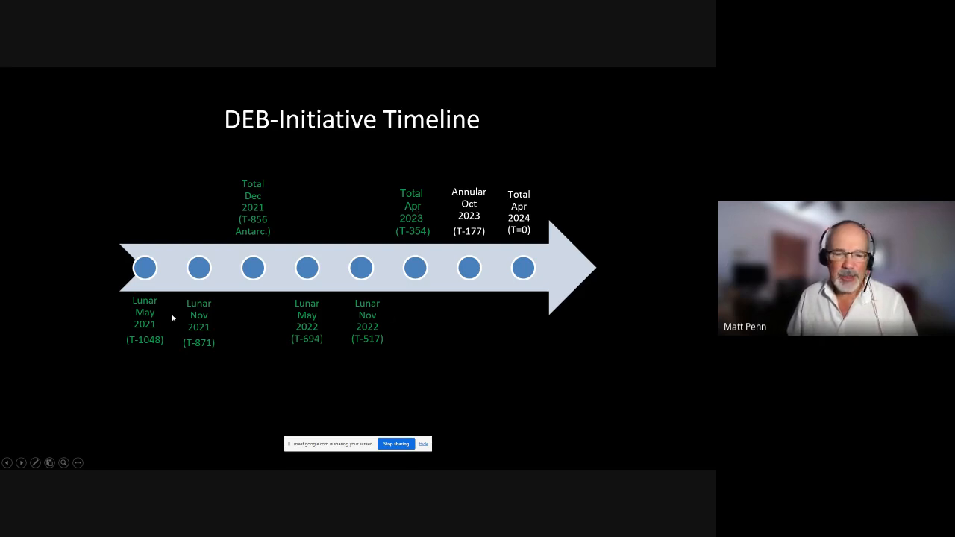
{"action": "mouse_move", "coordinate": [355, 324]}
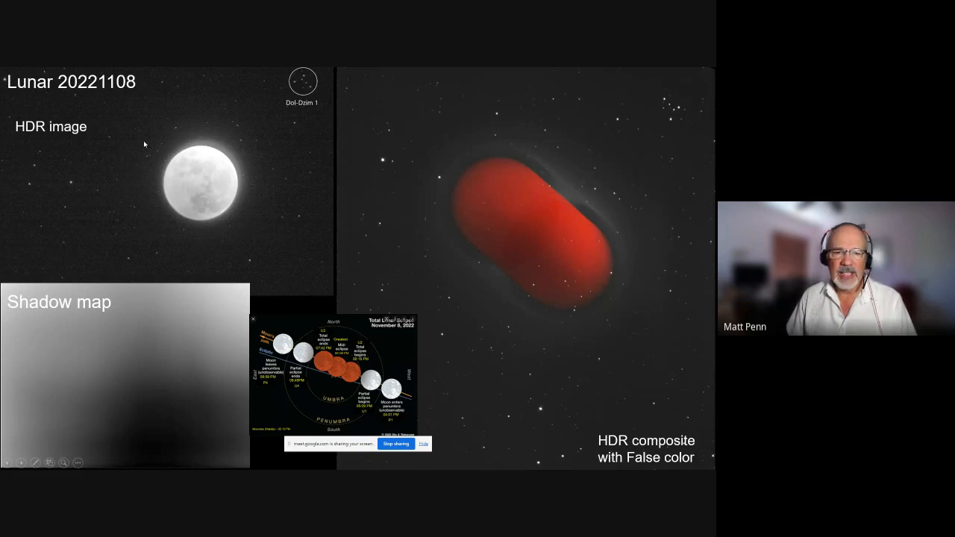
{"action": "mouse_move", "coordinate": [257, 200]}
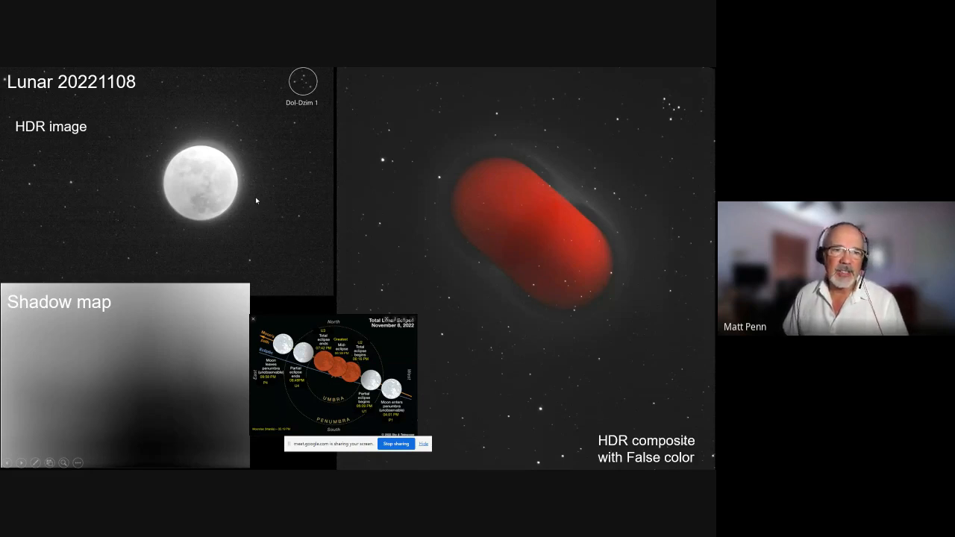
{"action": "mouse_move", "coordinate": [203, 119]}
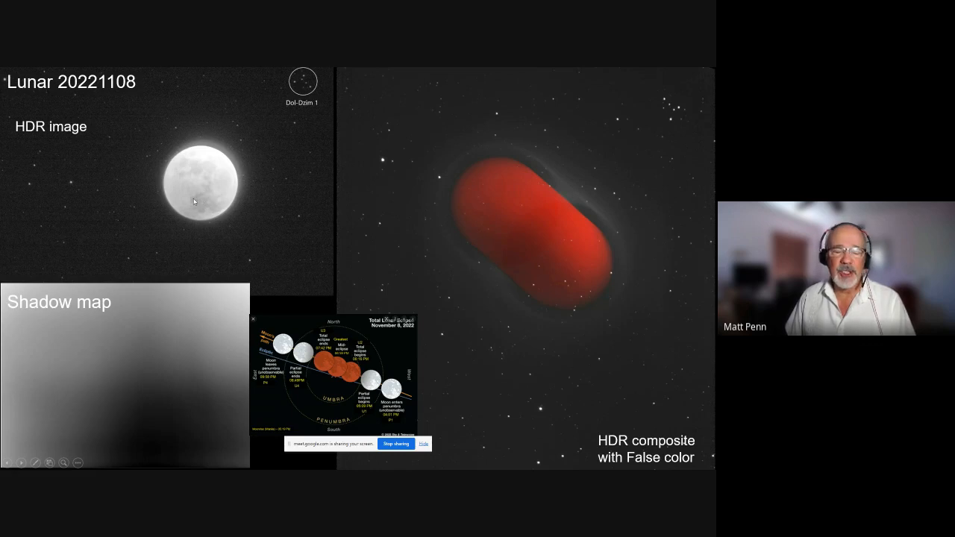
{"action": "mouse_move", "coordinate": [191, 212]}
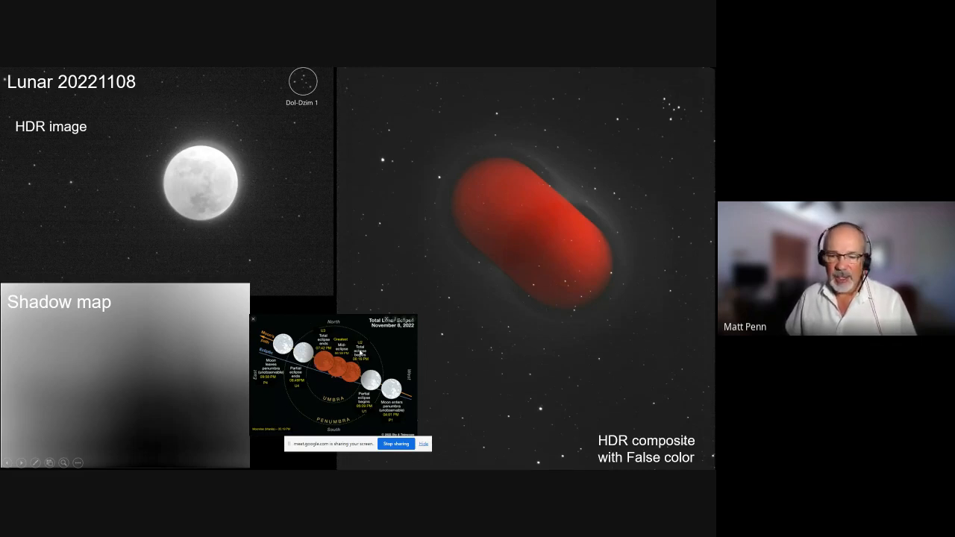
{"action": "mouse_move", "coordinate": [534, 197]}
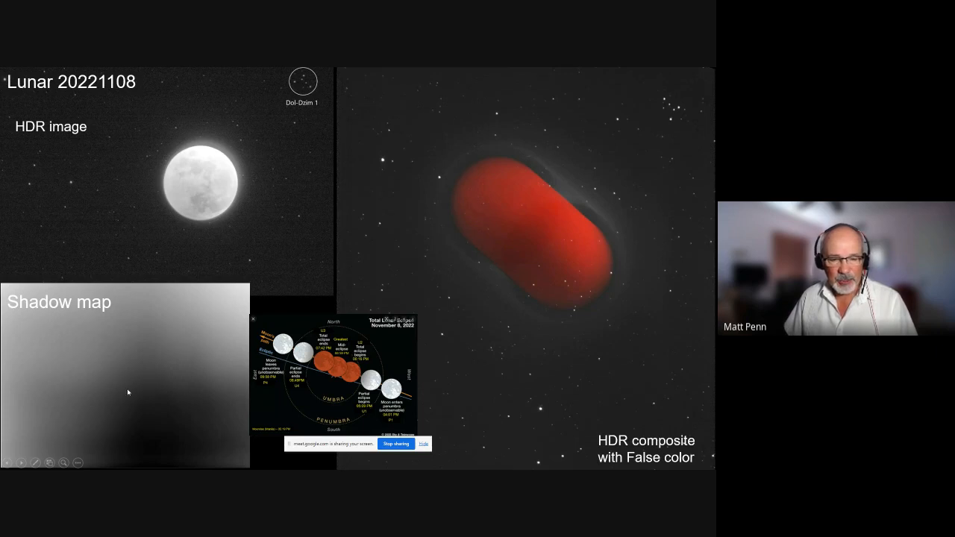
{"action": "mouse_move", "coordinate": [138, 382]}
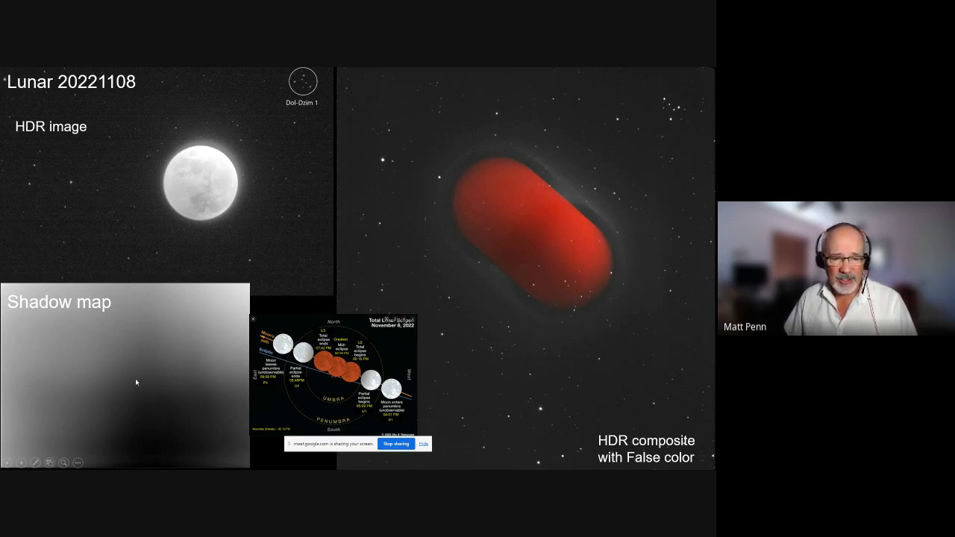
{"action": "mouse_move", "coordinate": [208, 358]}
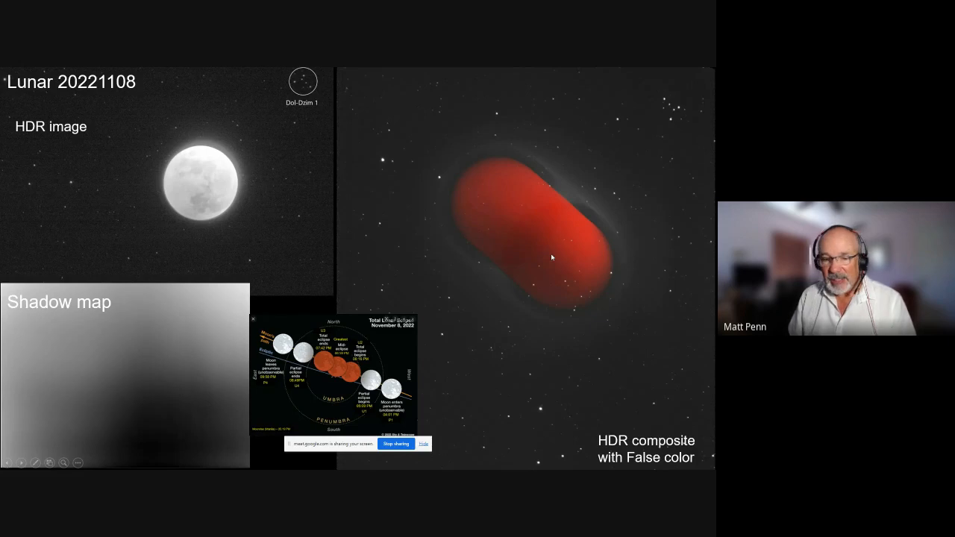
{"action": "mouse_move", "coordinate": [457, 291]}
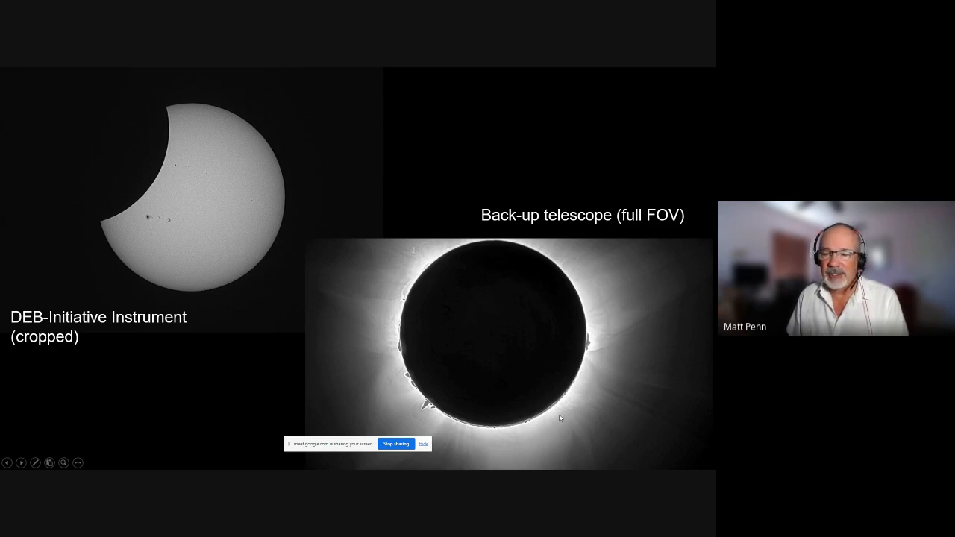
{"action": "mouse_move", "coordinate": [545, 424]}
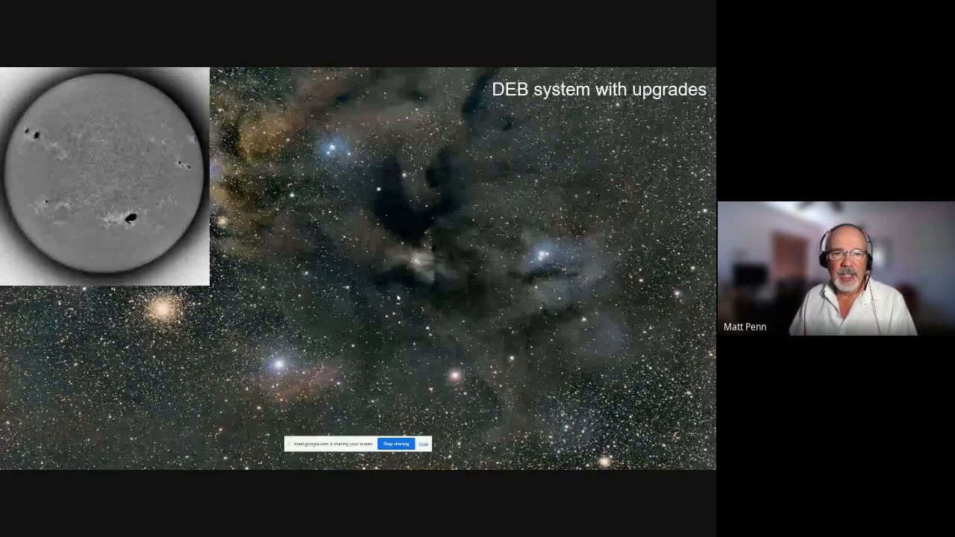
{"action": "mouse_move", "coordinate": [352, 222]}
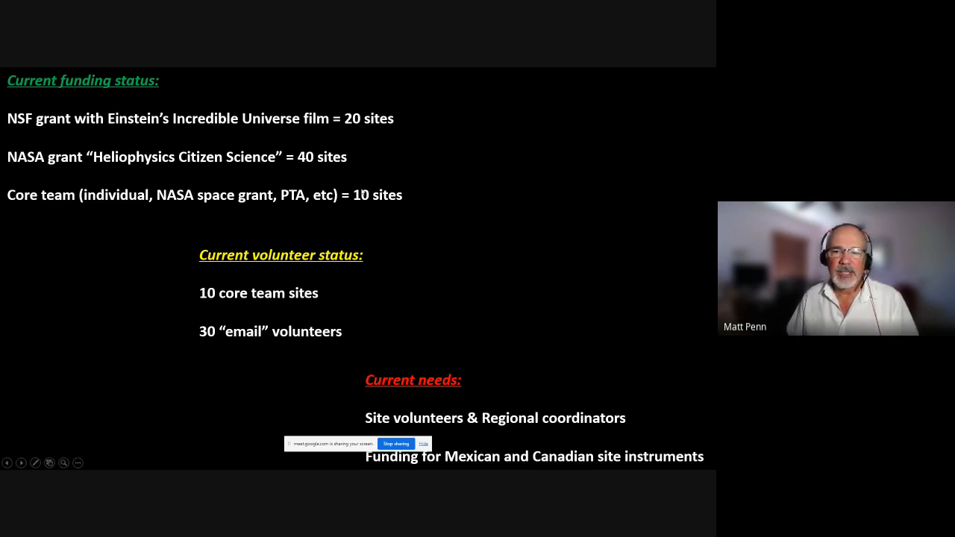
{"action": "mouse_move", "coordinate": [340, 134]}
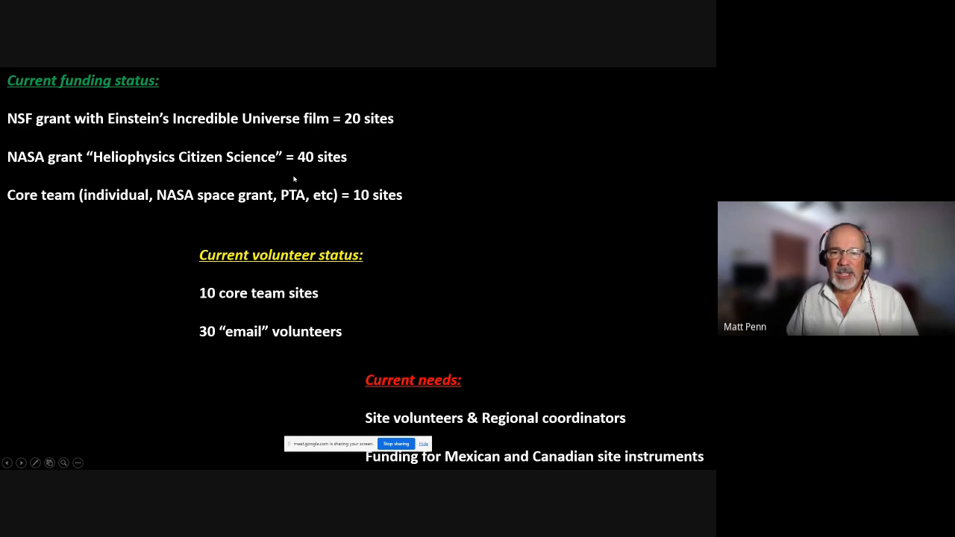
{"action": "mouse_move", "coordinate": [303, 208]}
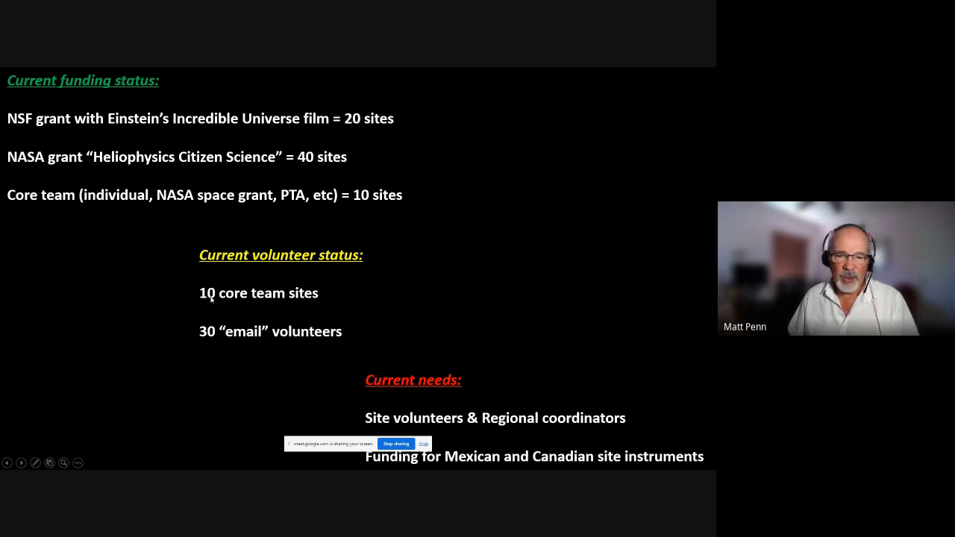
{"action": "mouse_move", "coordinate": [209, 340]}
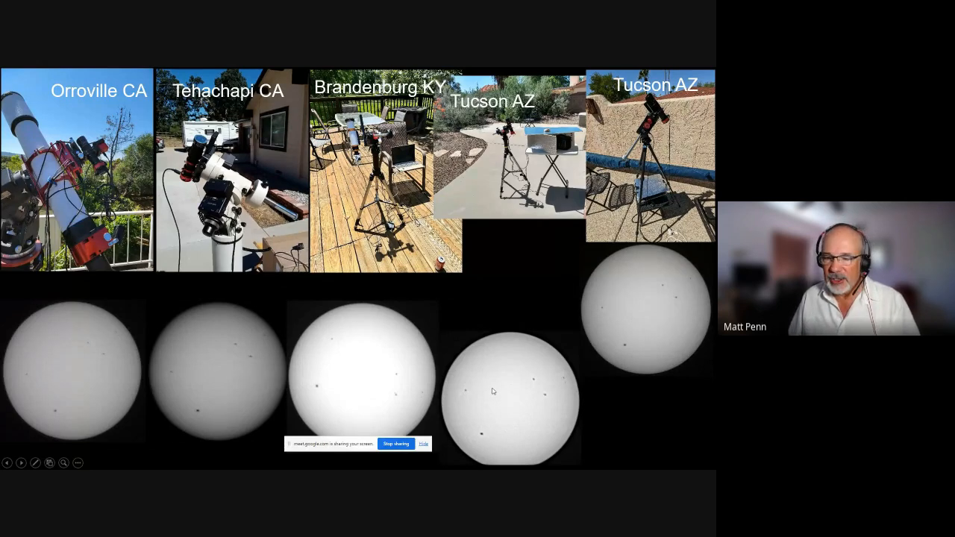
{"action": "mouse_move", "coordinate": [127, 391]}
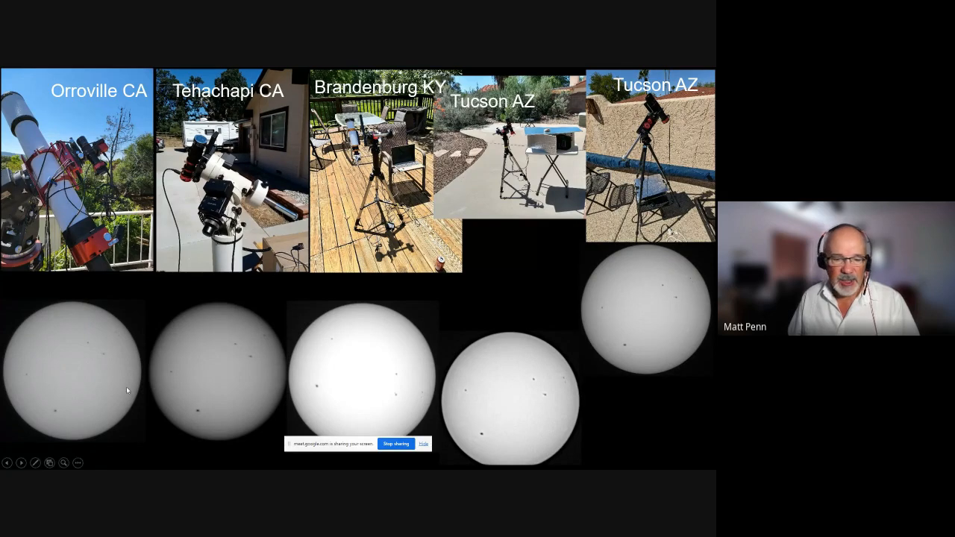
{"action": "mouse_move", "coordinate": [197, 386]}
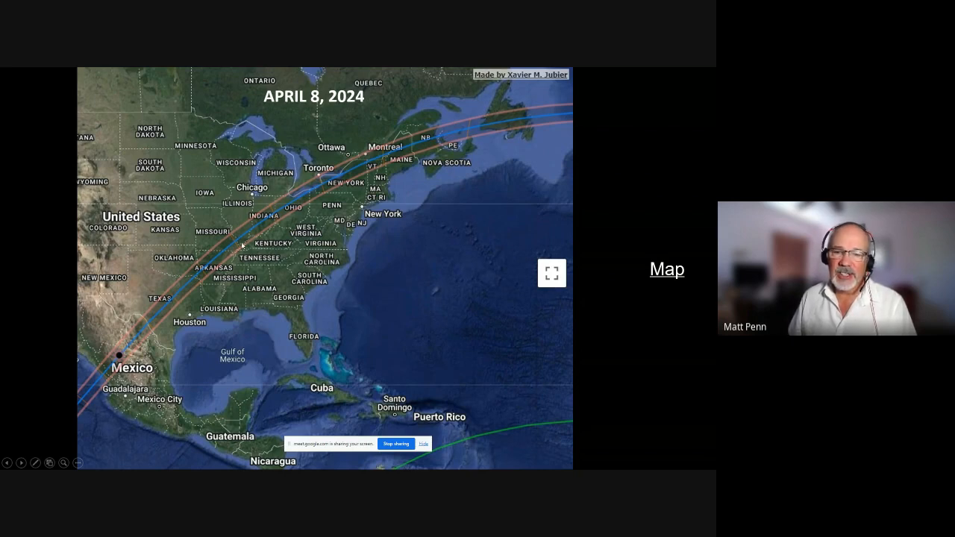
{"action": "mouse_move", "coordinate": [304, 197]}
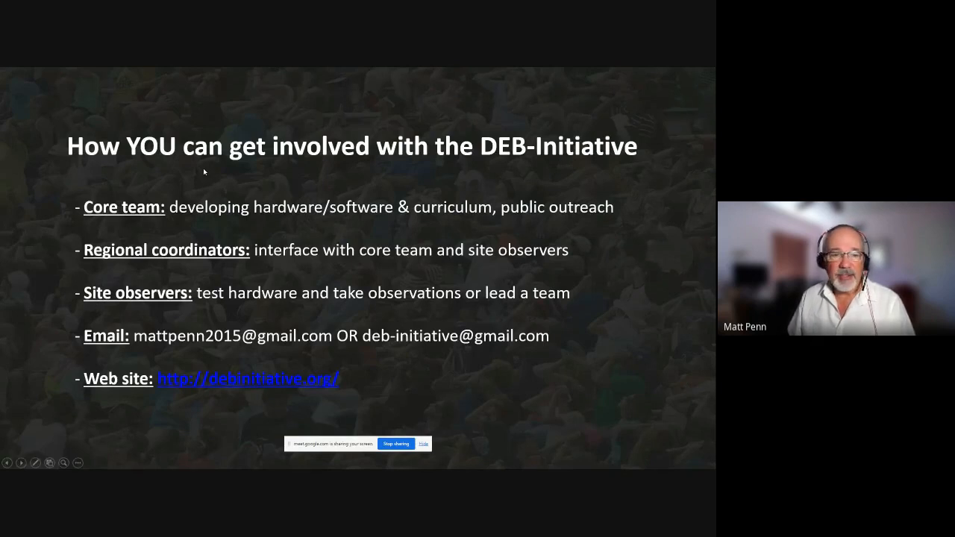
{"action": "mouse_move", "coordinate": [109, 318]}
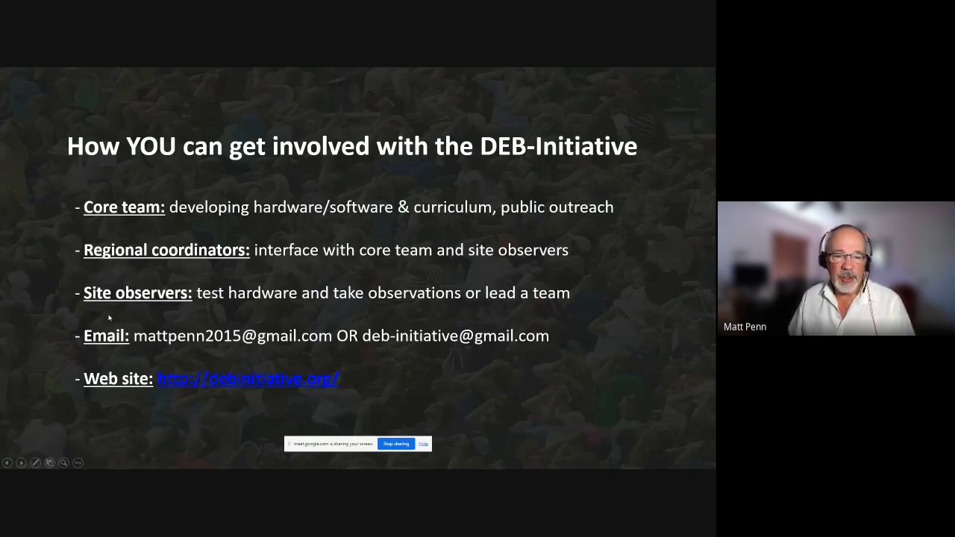